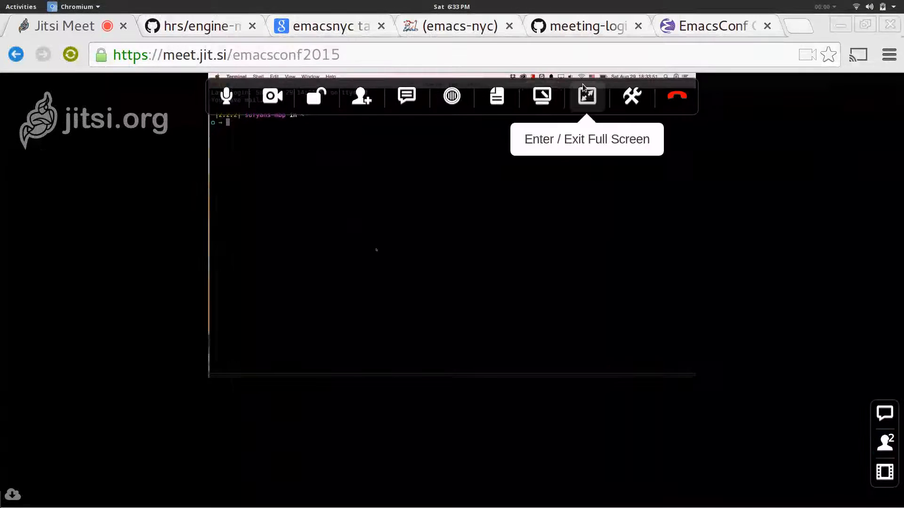
Switch the Jitsi Meet view of the shared terminal to full screen
left_click(586, 96)
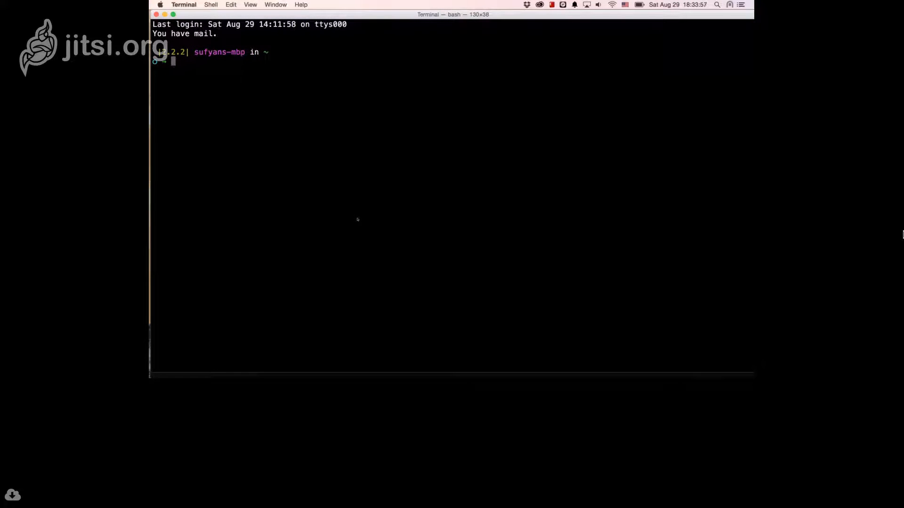
Launch tmate, list its SSH addresses with tmate show-messages, and echo as mates join
type("tmate")
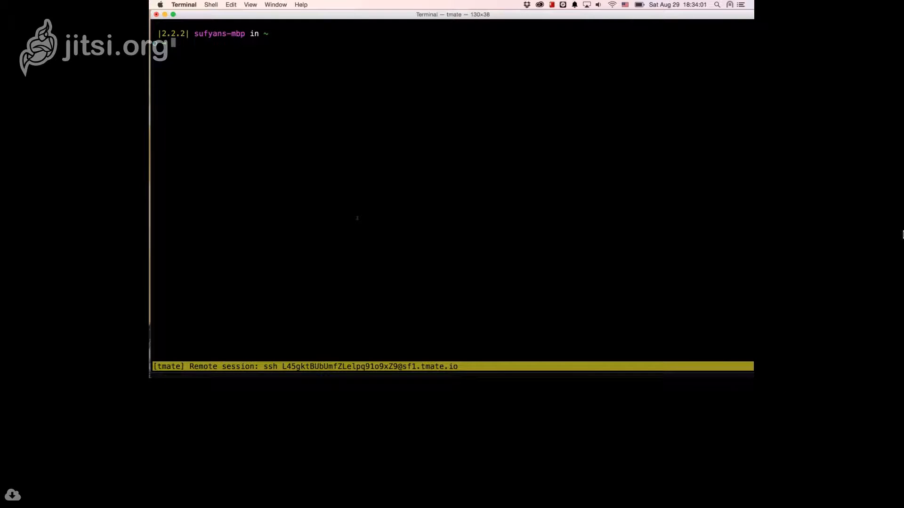
type("tmate show-messages")
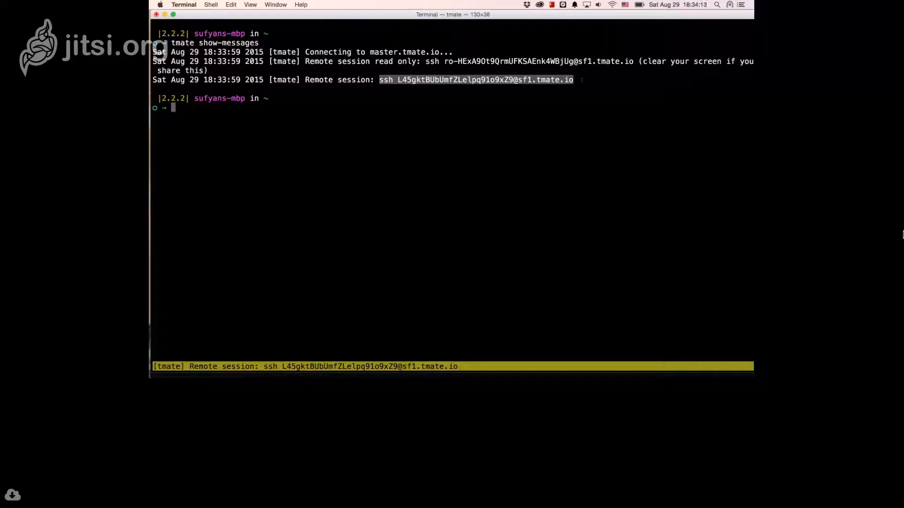
key("cmd+tab")
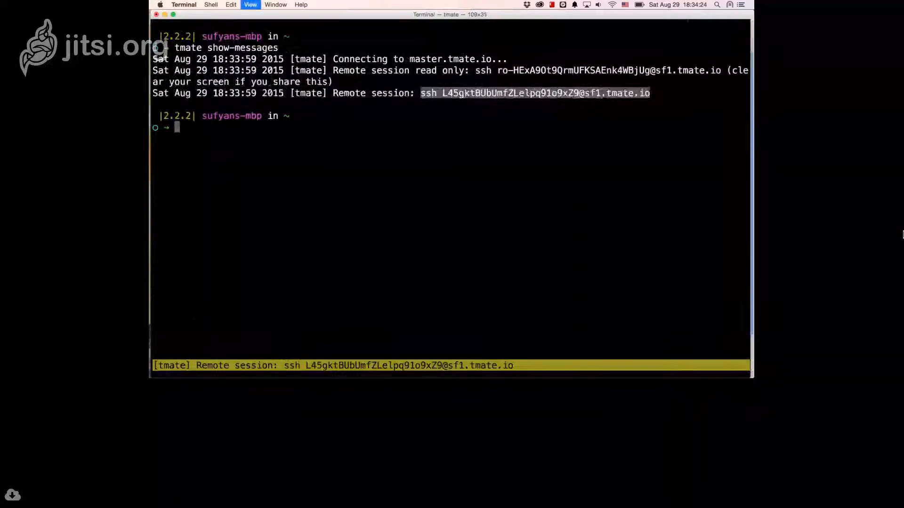
type("h")
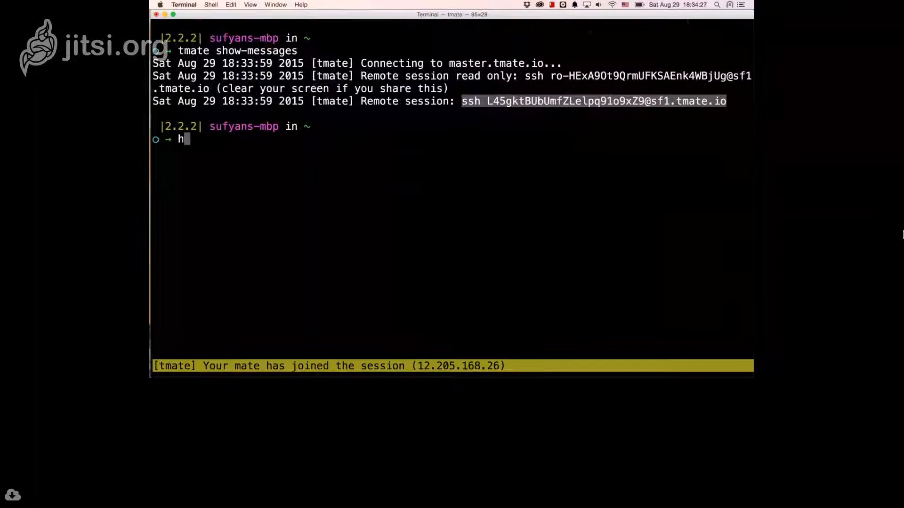
type("echw0o0t")
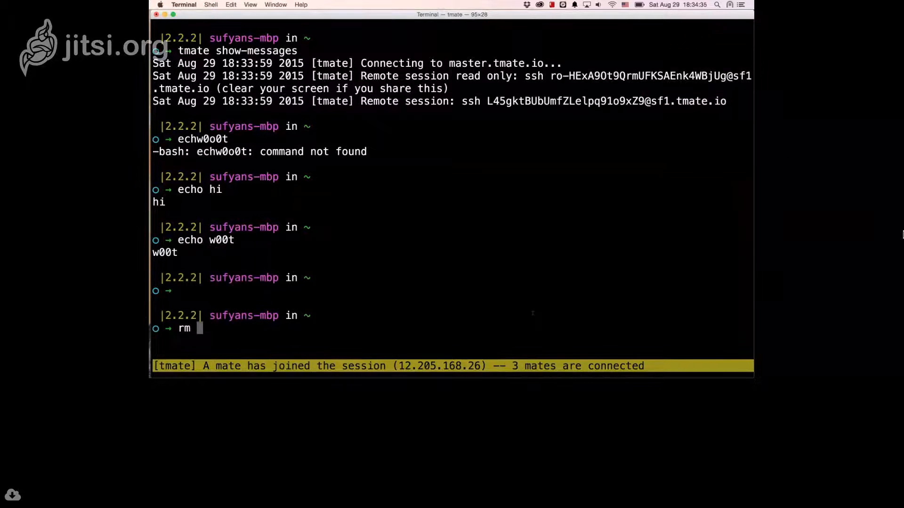
type("-")
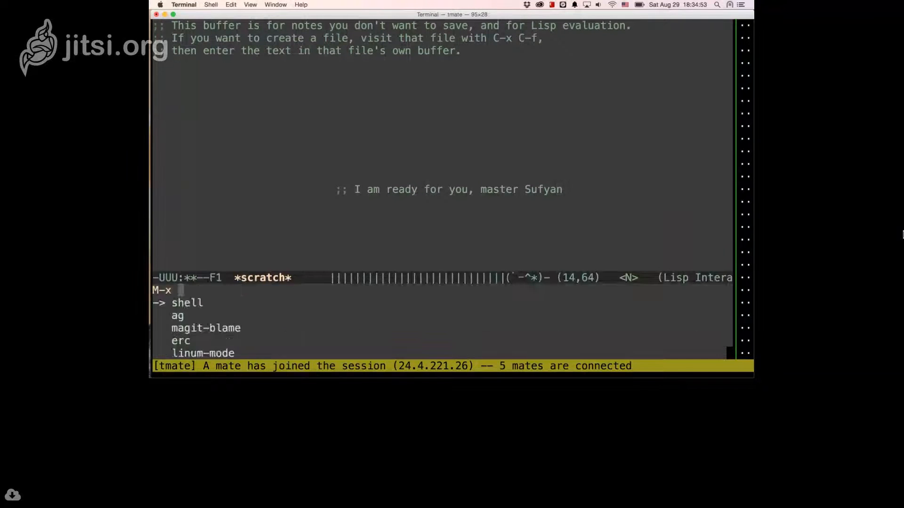
Open a shell in Emacs, open fib.rb, and type a def method line
key("Return")
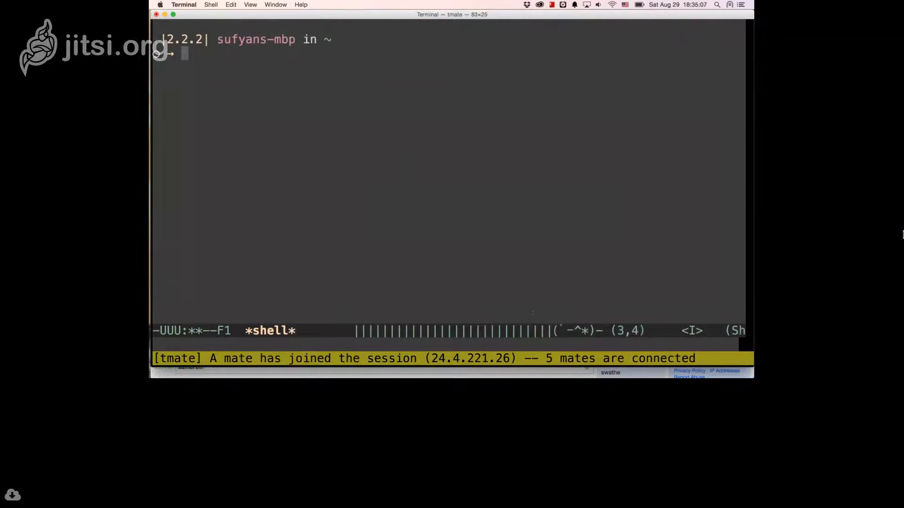
type("fib")
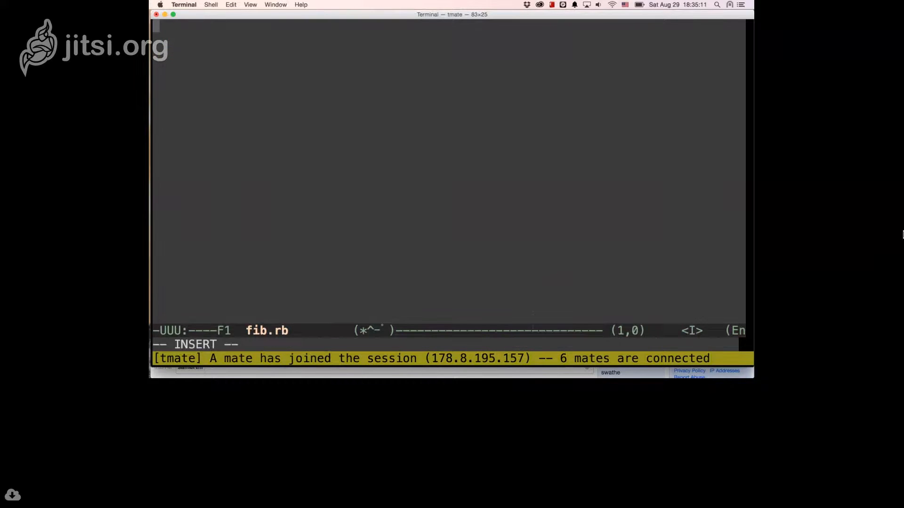
type("def")
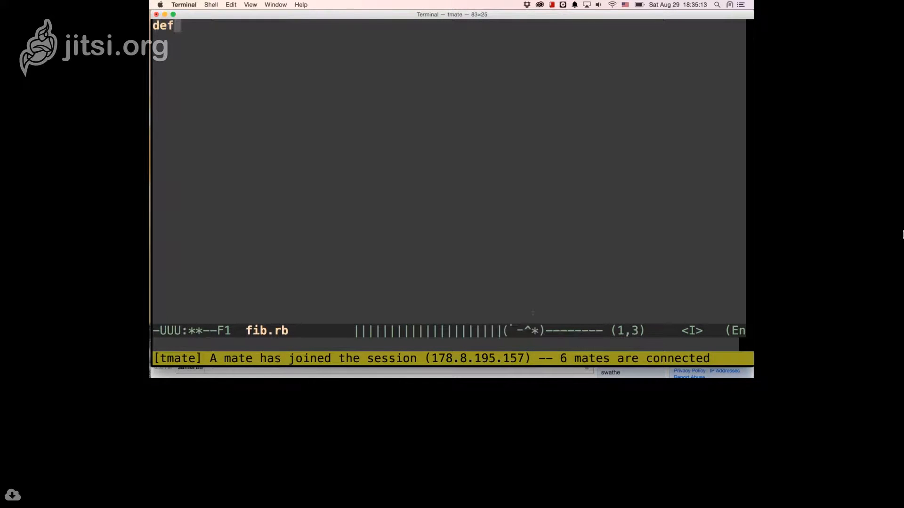
type("jffijfjfjjj")
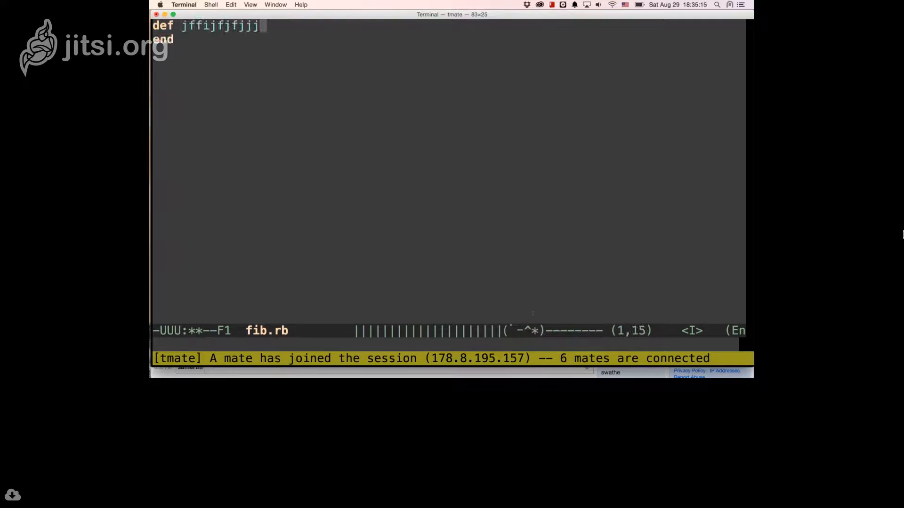
type("ddjdj")
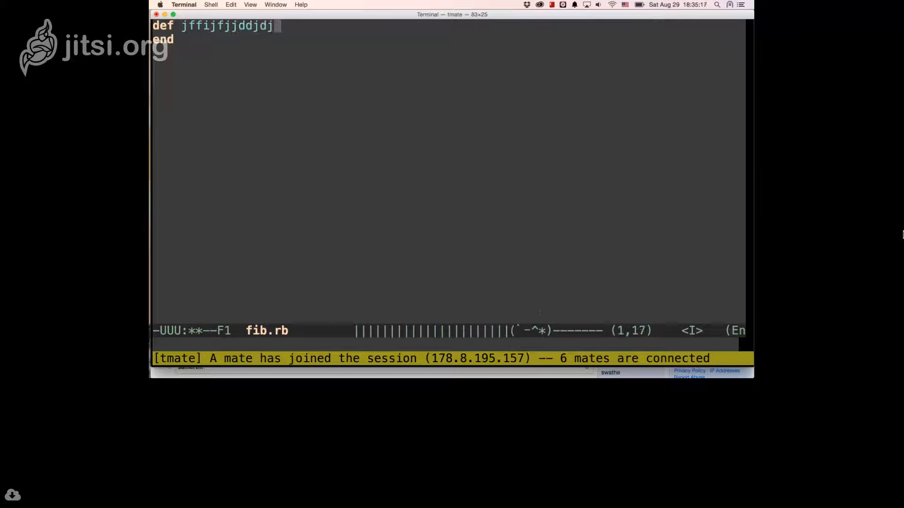
type("djjdjdjdj")
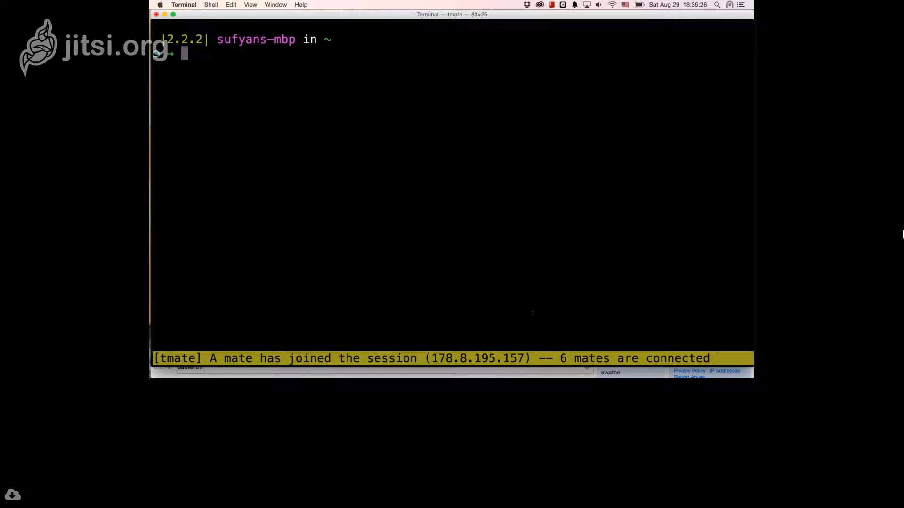
Close the method with end and start typing the body 'the_above_is_a_po'
type("n")
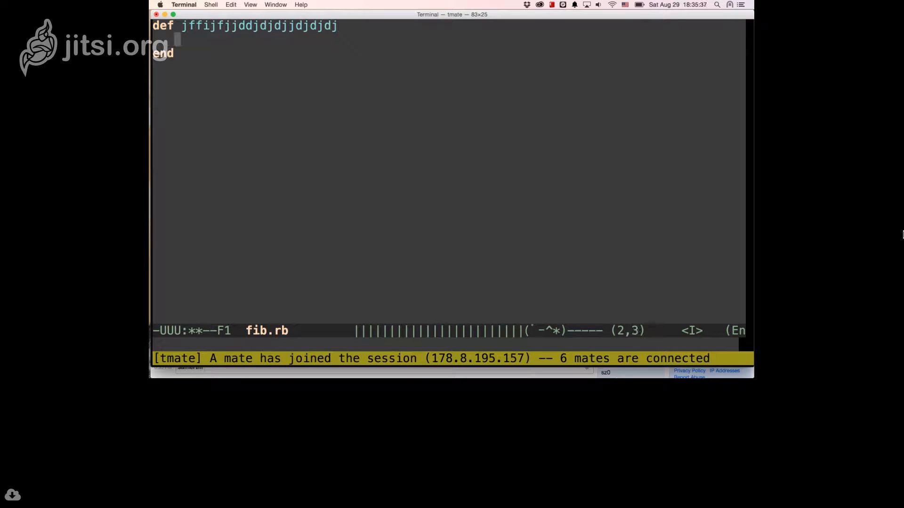
type("the_abo")
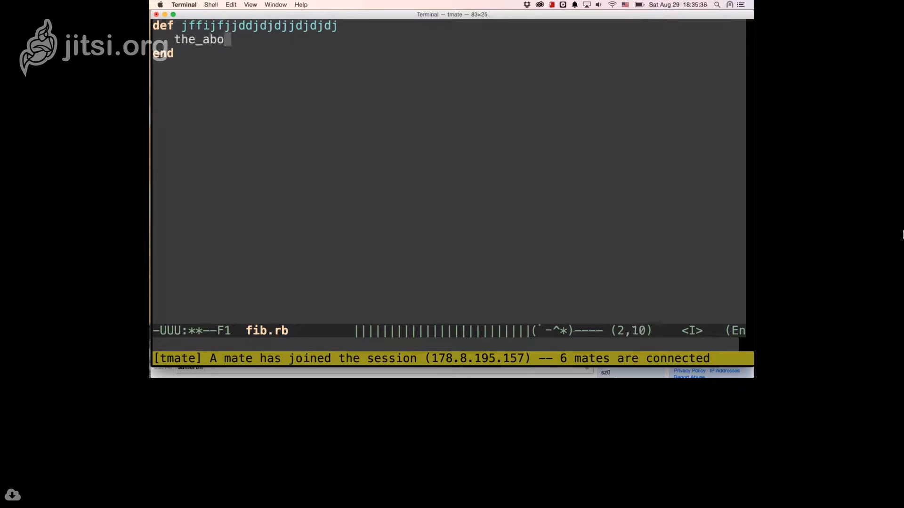
type("ve_is_a_po")
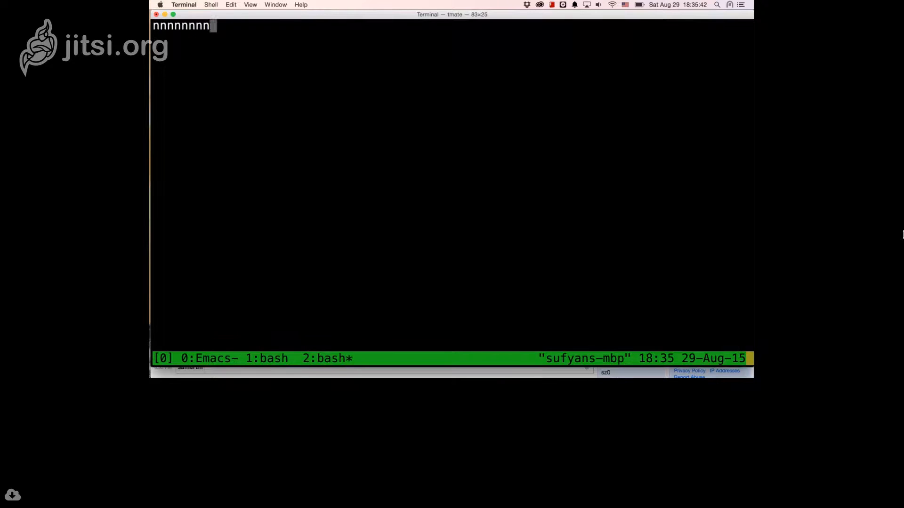
Exit the tmate session and close the Terminal window
key("ctrl+a")
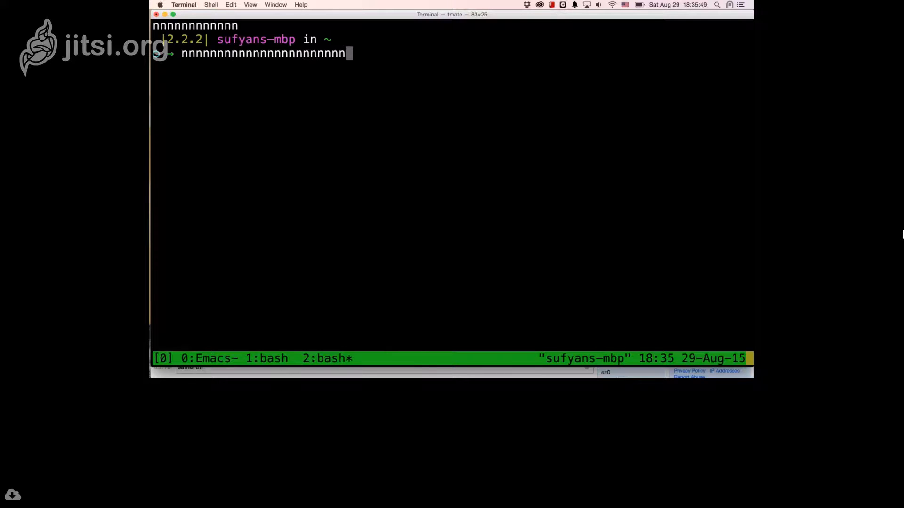
type("igaaaa")
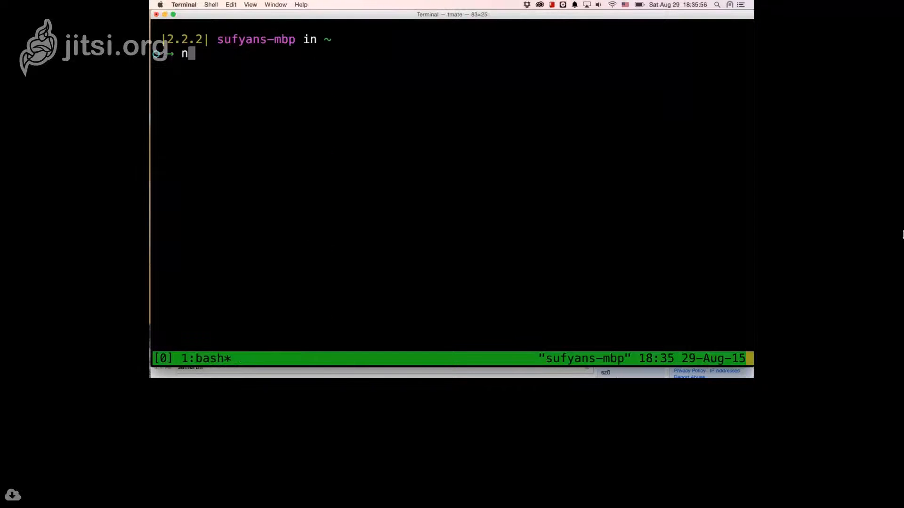
key("Backspace")
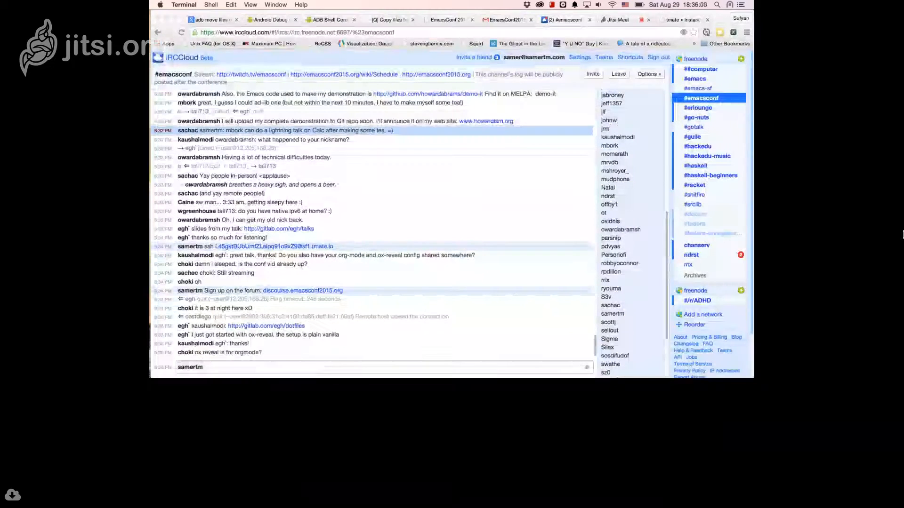
Open a fresh terminal, then scroll tmate.io down to Installation and Usage
key("cmd+tab")
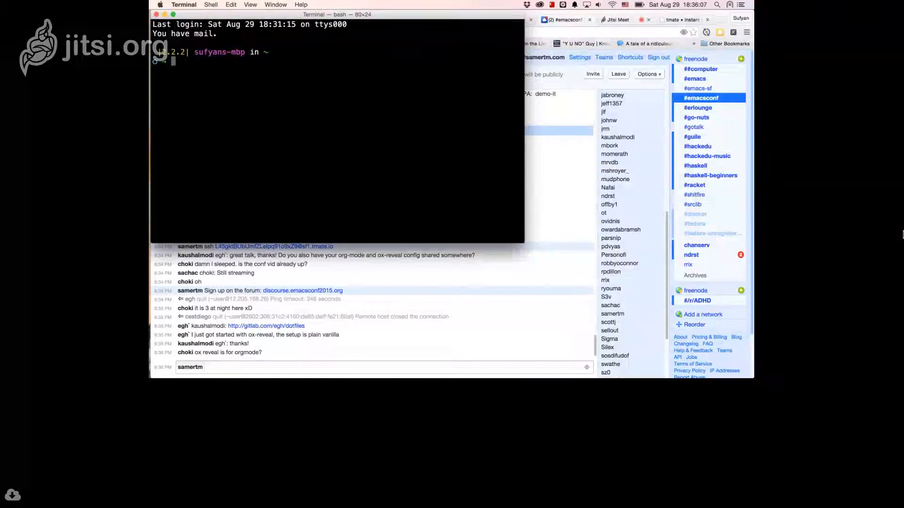
type("q")
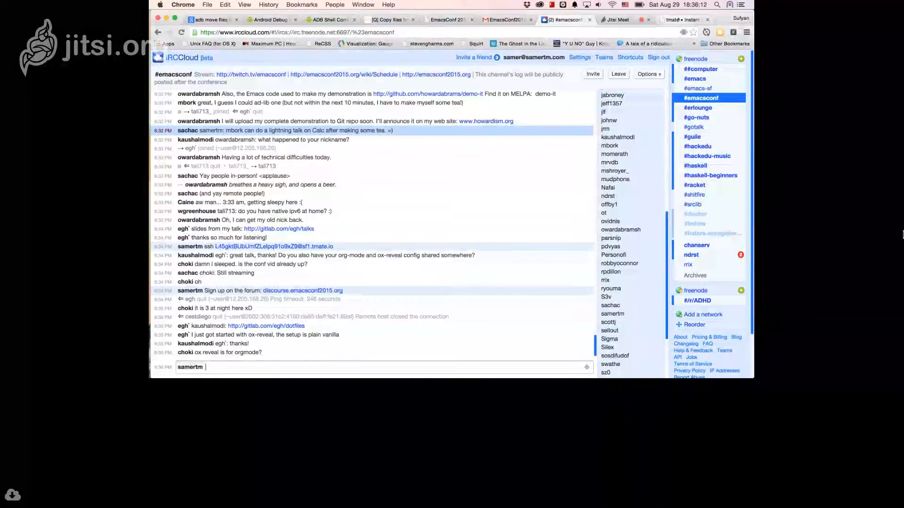
left_click(683, 19)
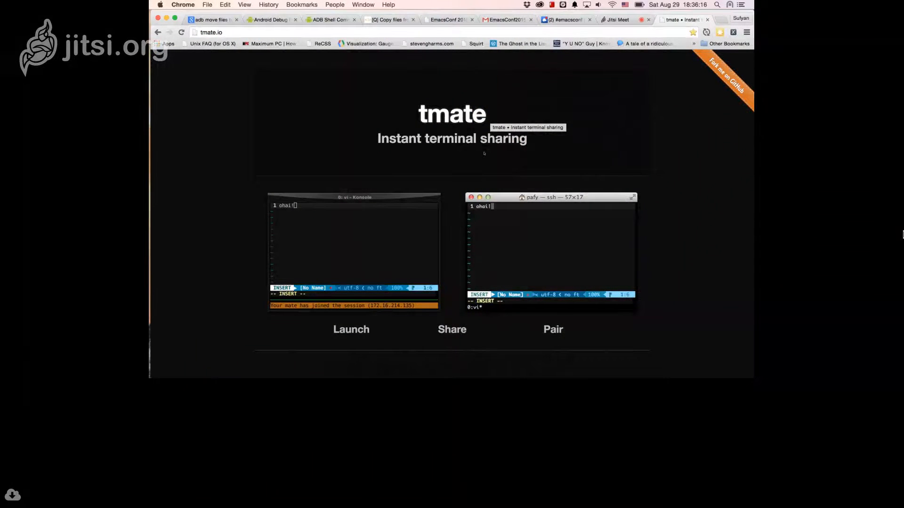
scroll("down", 3)
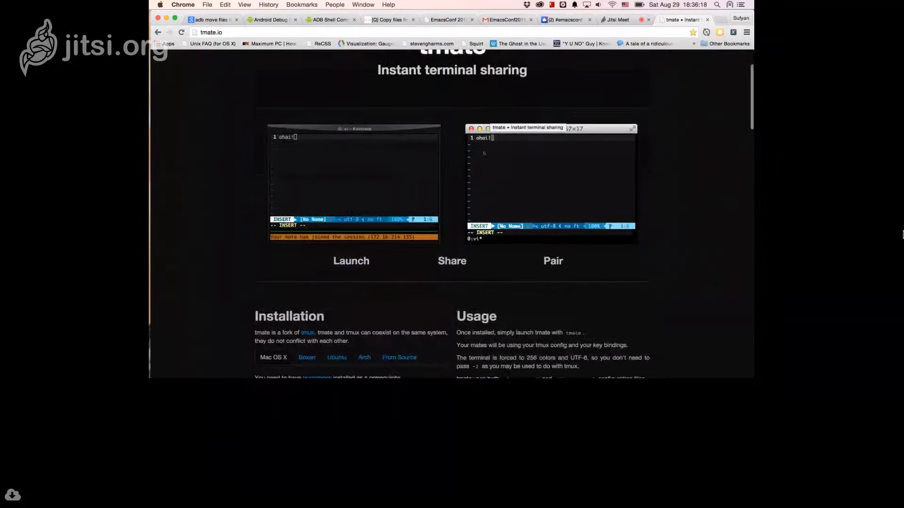
scroll("down", 3)
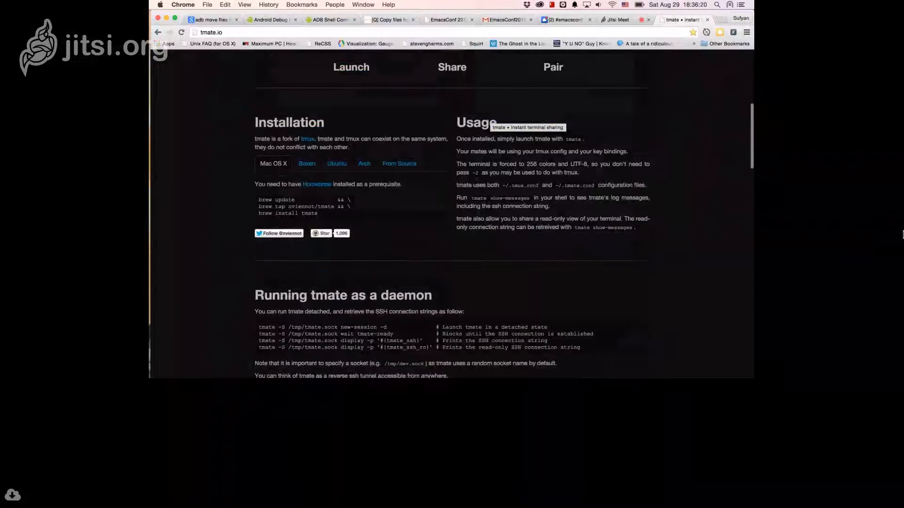
scroll("down", 3)
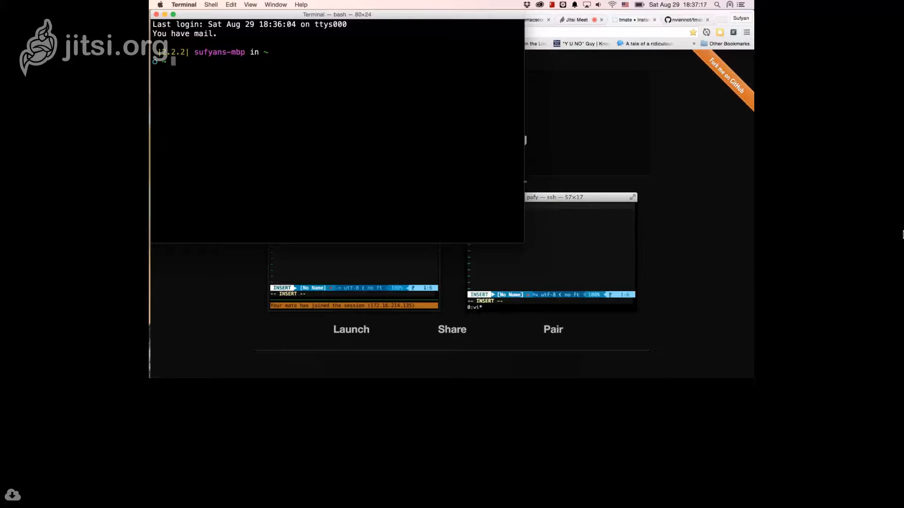
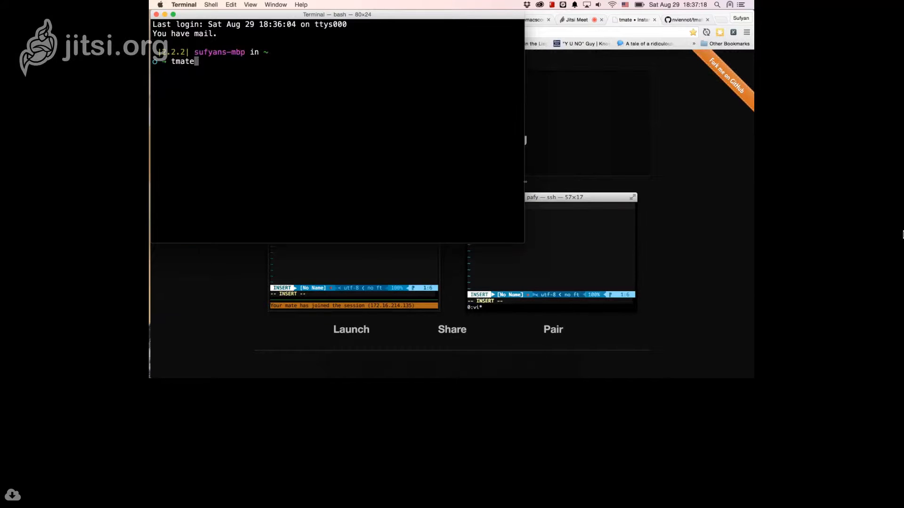
key("enter")
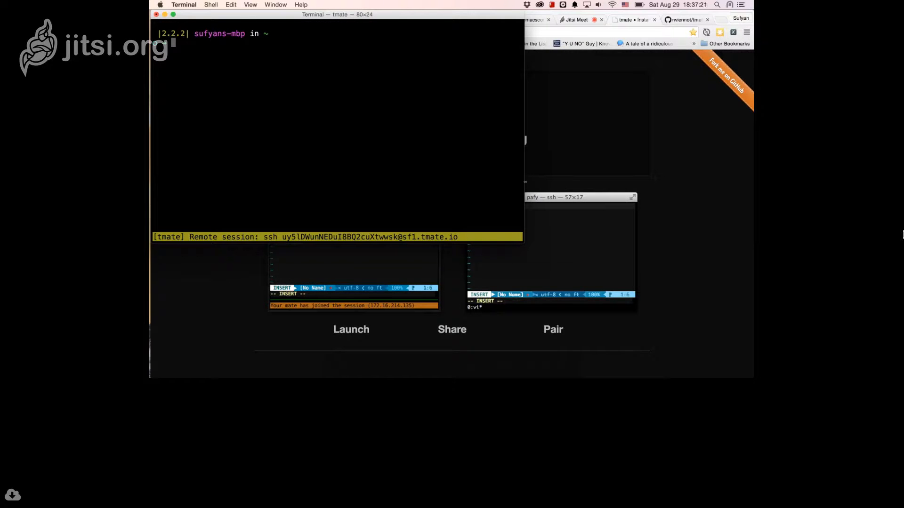
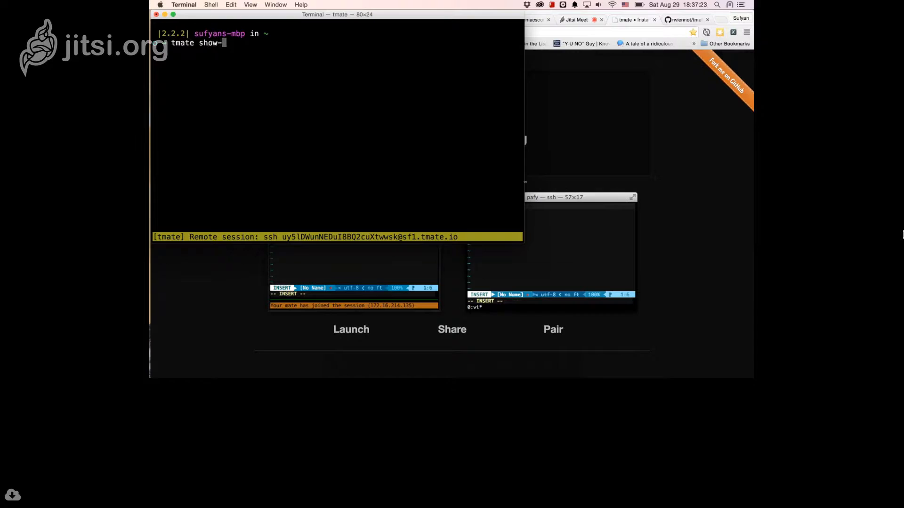
key("Return")
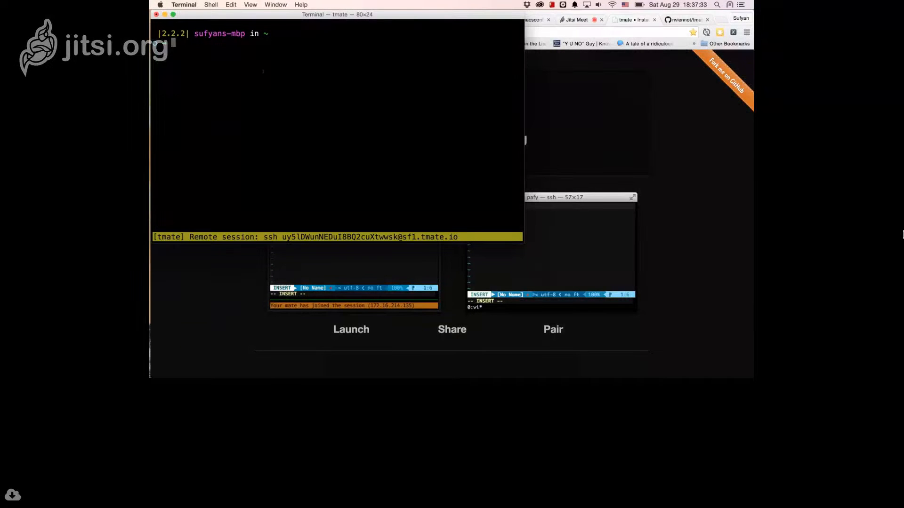
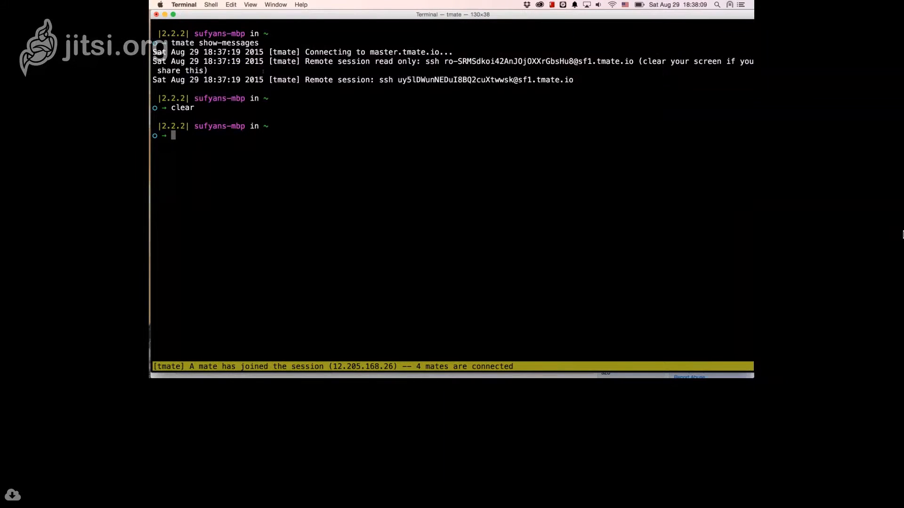
Clear the screen, open test.rb in Emacs, and type def fib(n) with 'if n <'
type("clear")
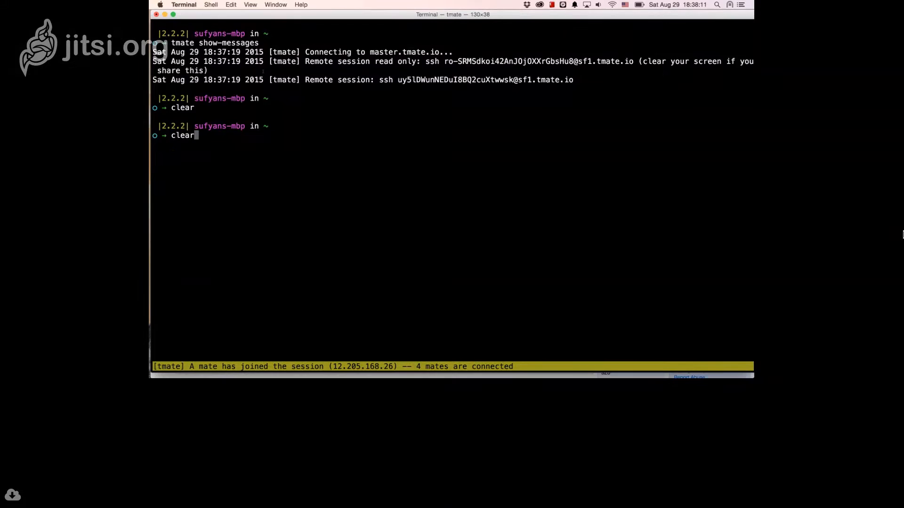
key("Return")
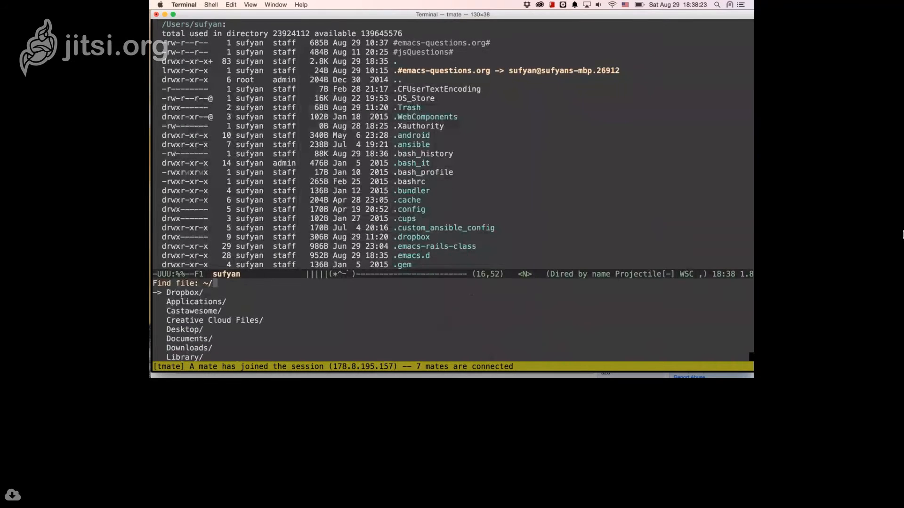
type("test.")
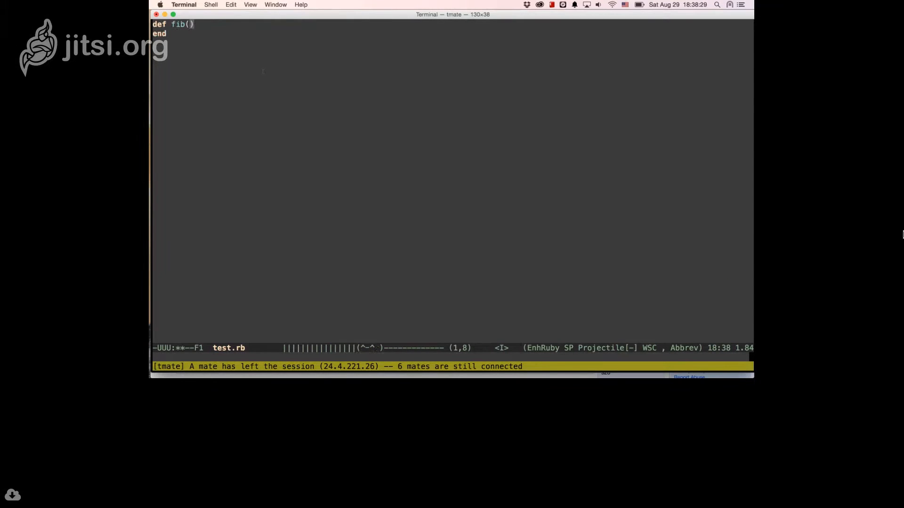
type("n")
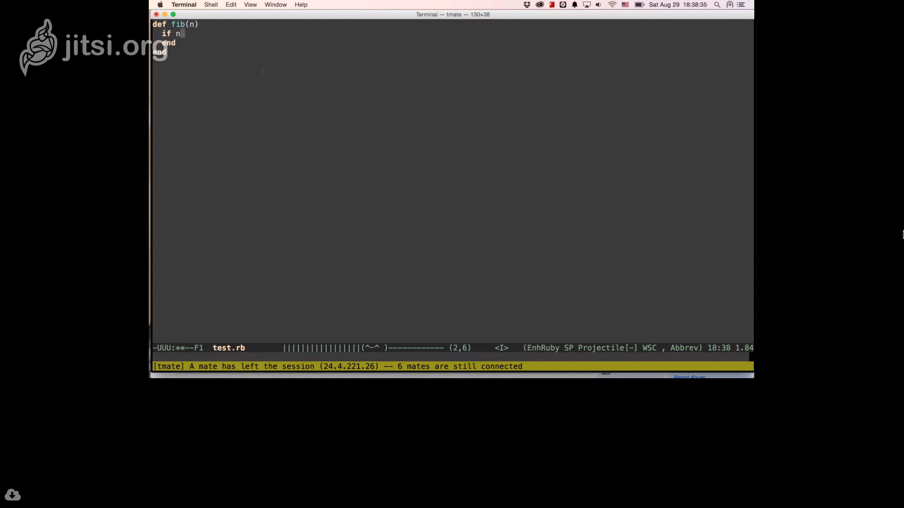
type("<")
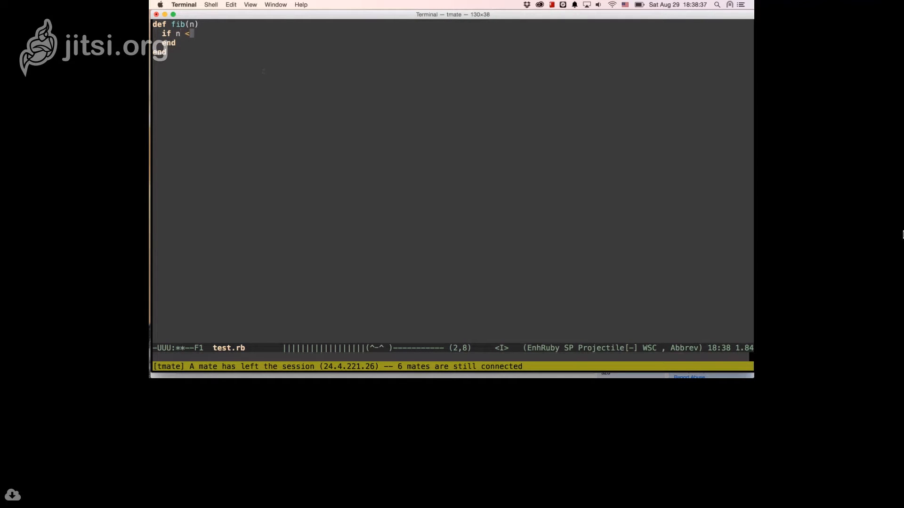